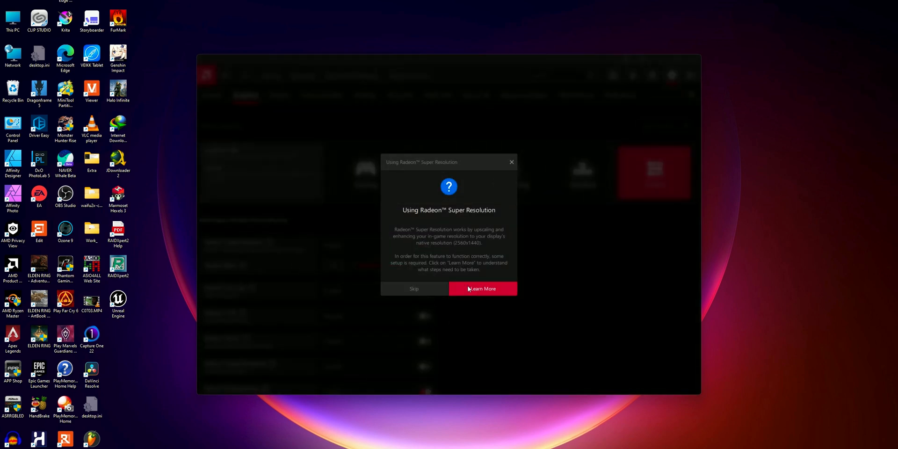
# - Step through the Radeon Super Resolution guide, including upscale status verification, and close it
pyautogui.click(482, 288)
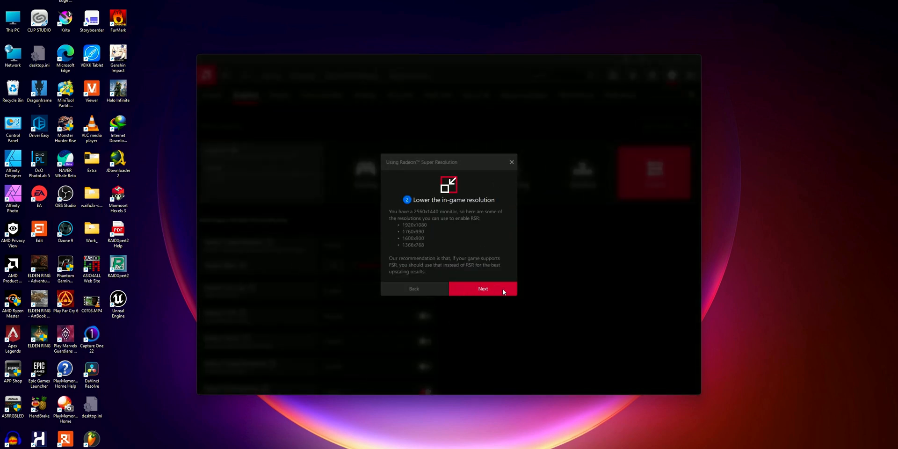
pyautogui.click(482, 288)
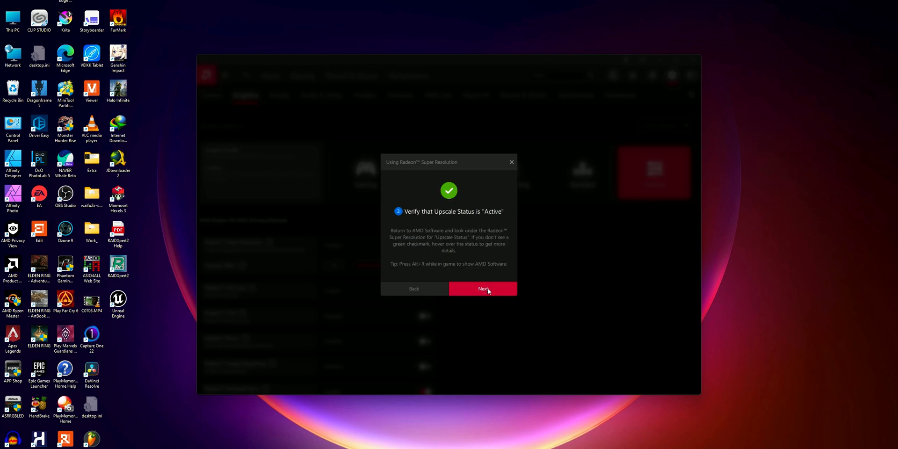
pyautogui.click(483, 288)
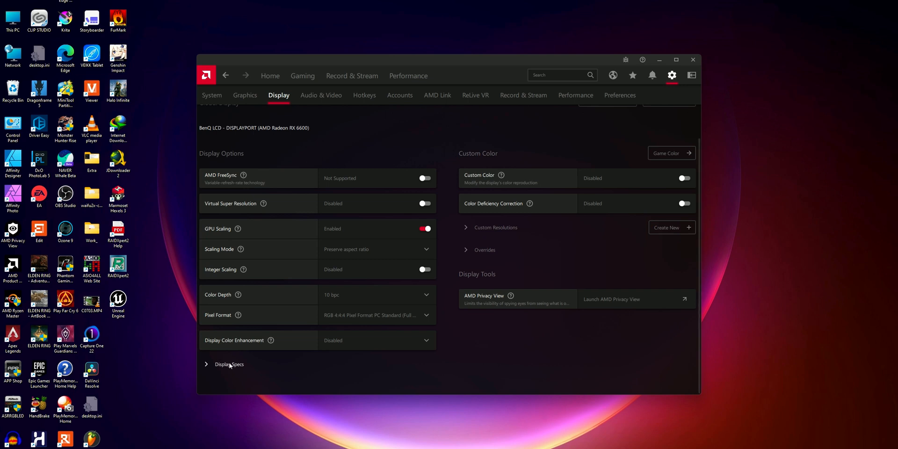
# - Move from the Display settings to the Record & Stream recording page
pyautogui.click(228, 364)
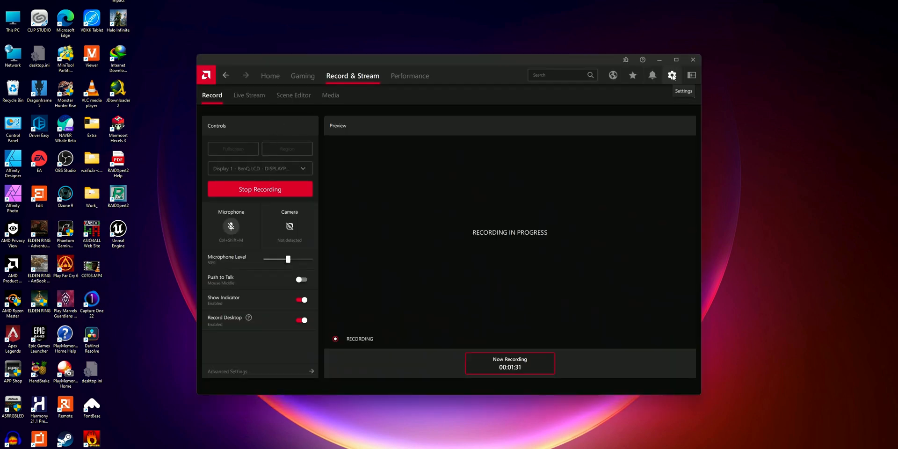
# - Show the Graphics settings tab with its Advanced section expanded
pyautogui.click(671, 74)
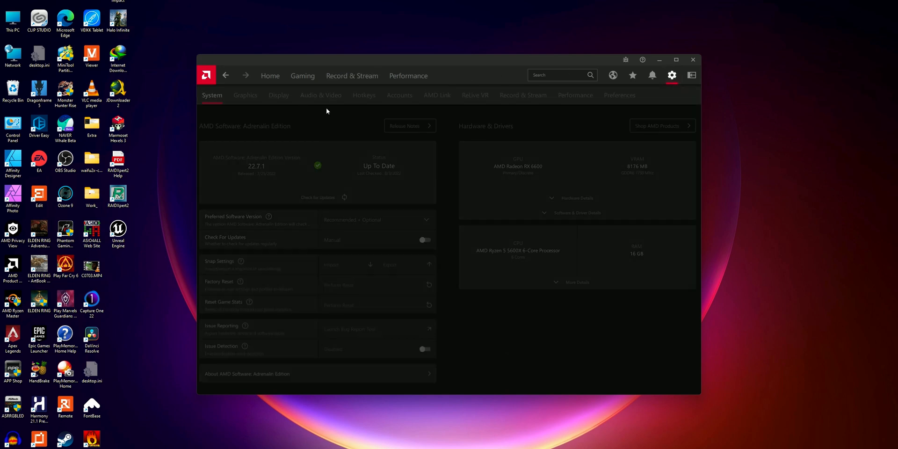
pyautogui.click(245, 95)
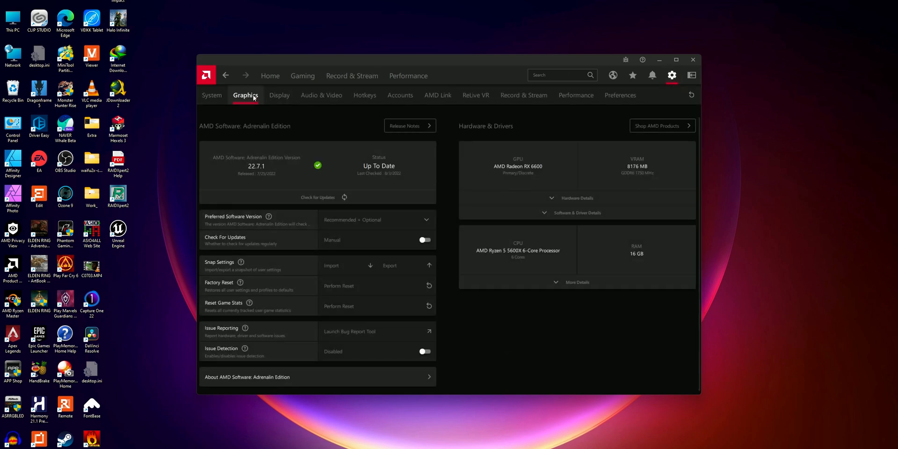
pyautogui.click(245, 95)
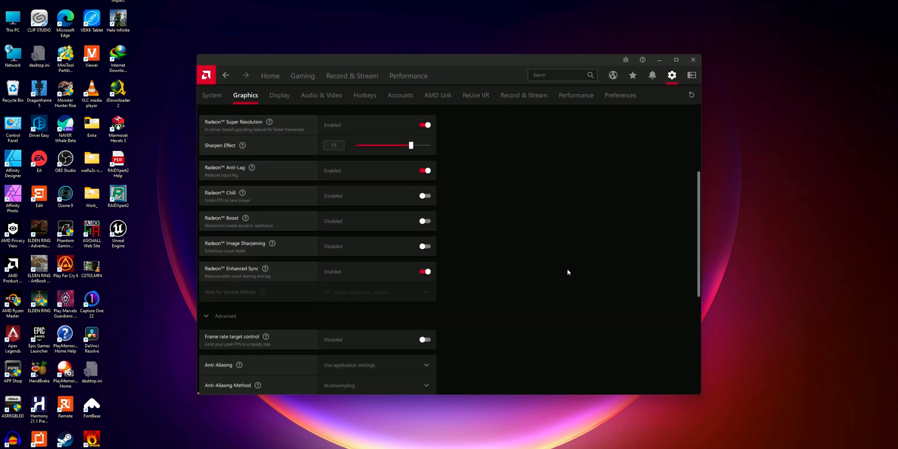
# - Disable 10-Bit Pixel Format in Graphics settings and confirm the prompt
pyautogui.scroll(-3)
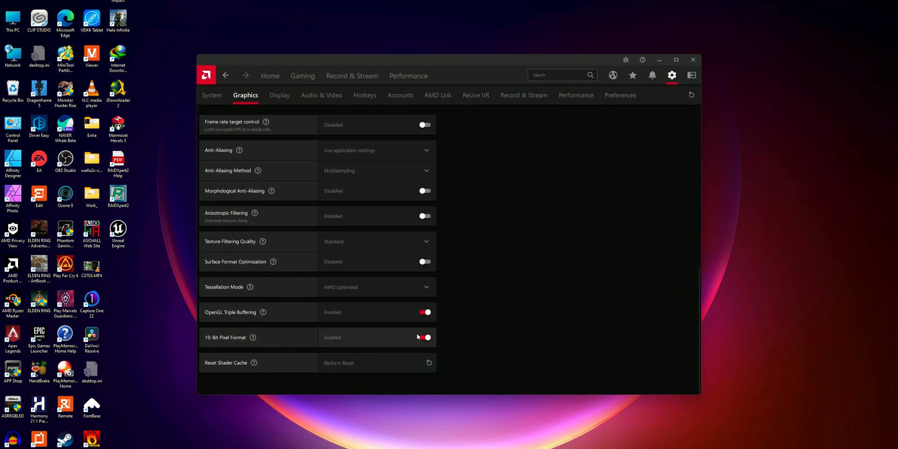
pyautogui.click(424, 337)
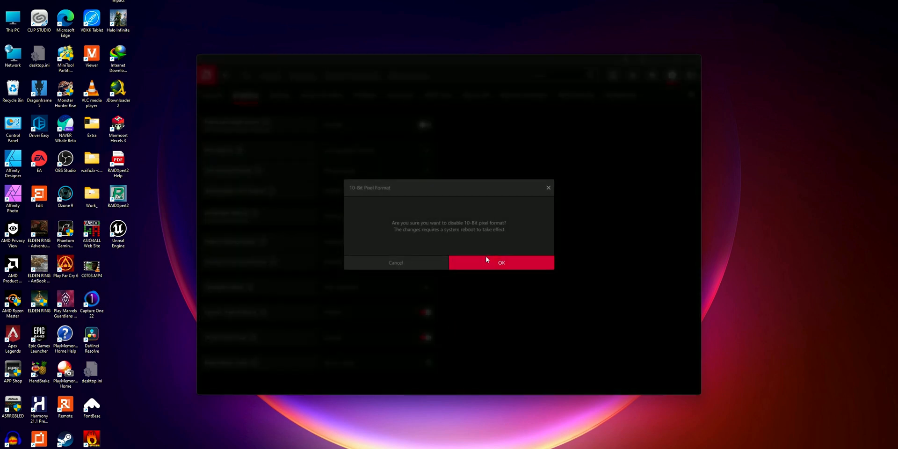
pyautogui.click(500, 263)
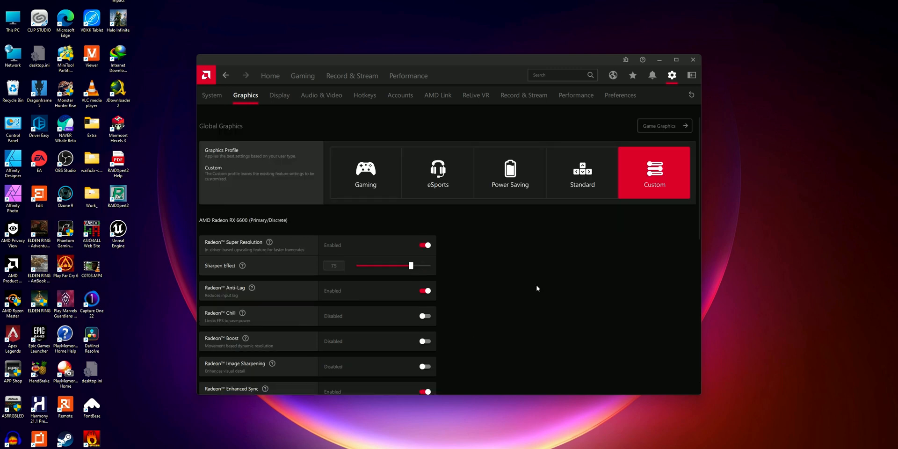
pyautogui.moveTo(691, 95)
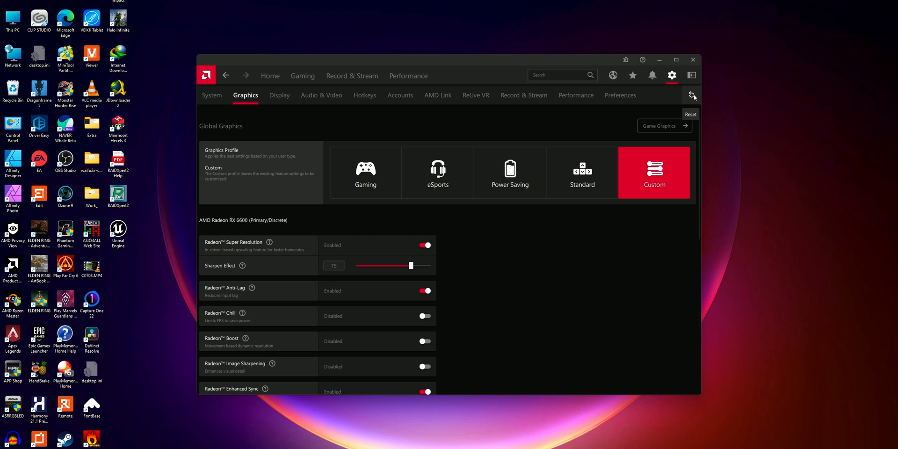
pyautogui.moveTo(593, 251)
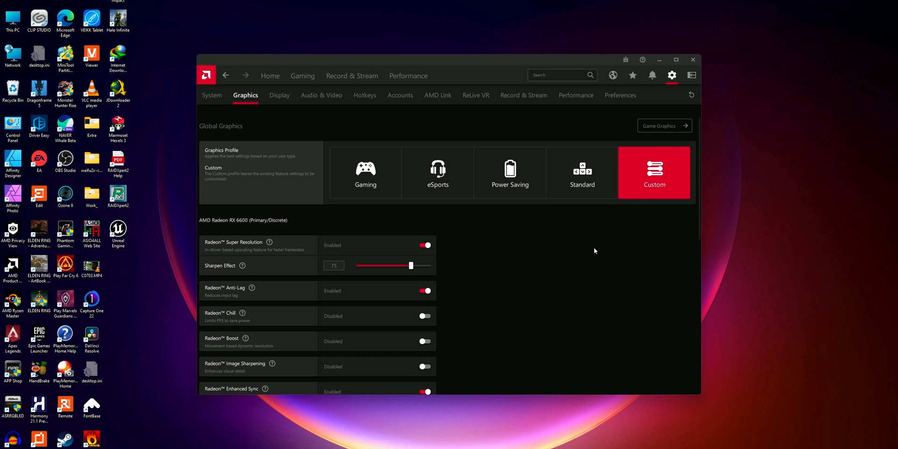
pyautogui.moveTo(592, 209)
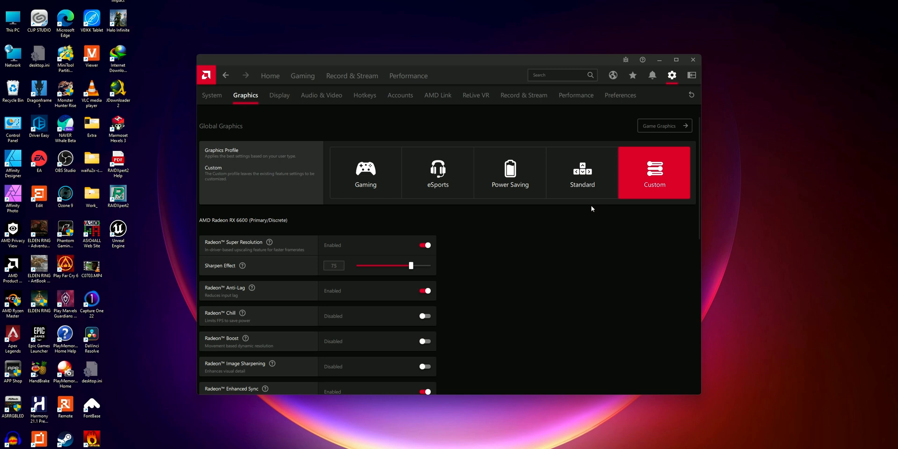